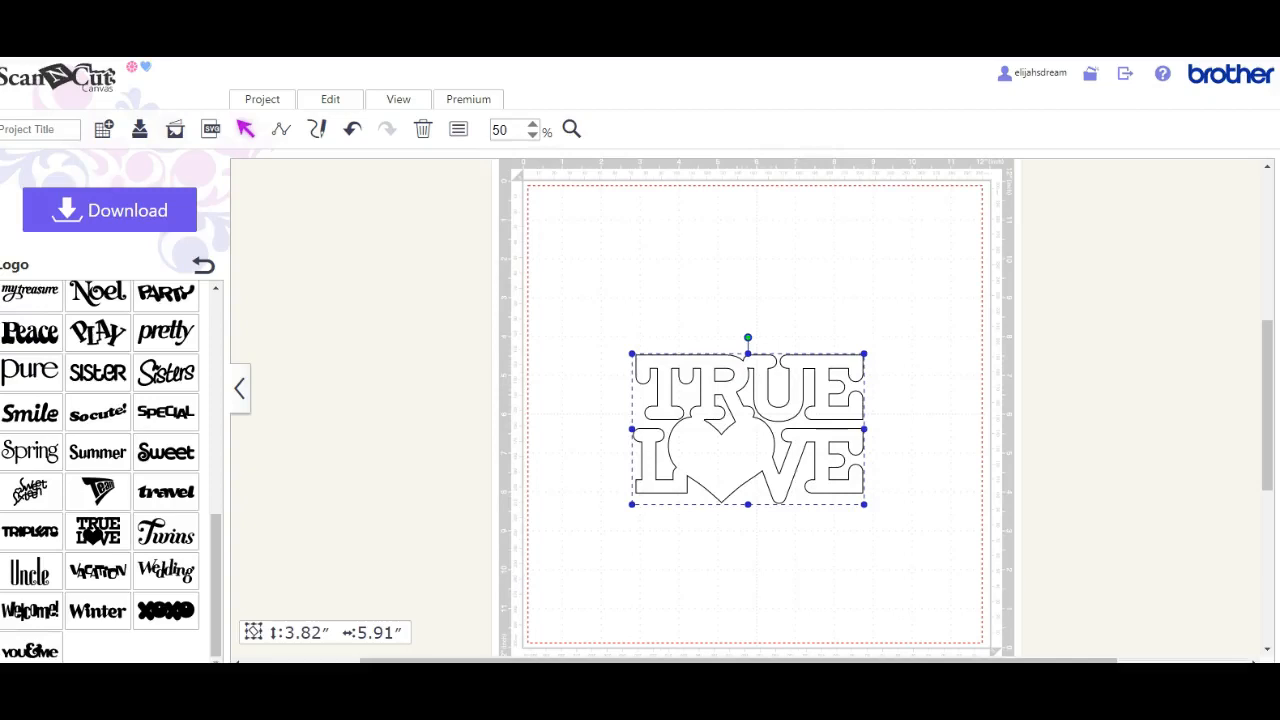
mouse_move(543, 448)
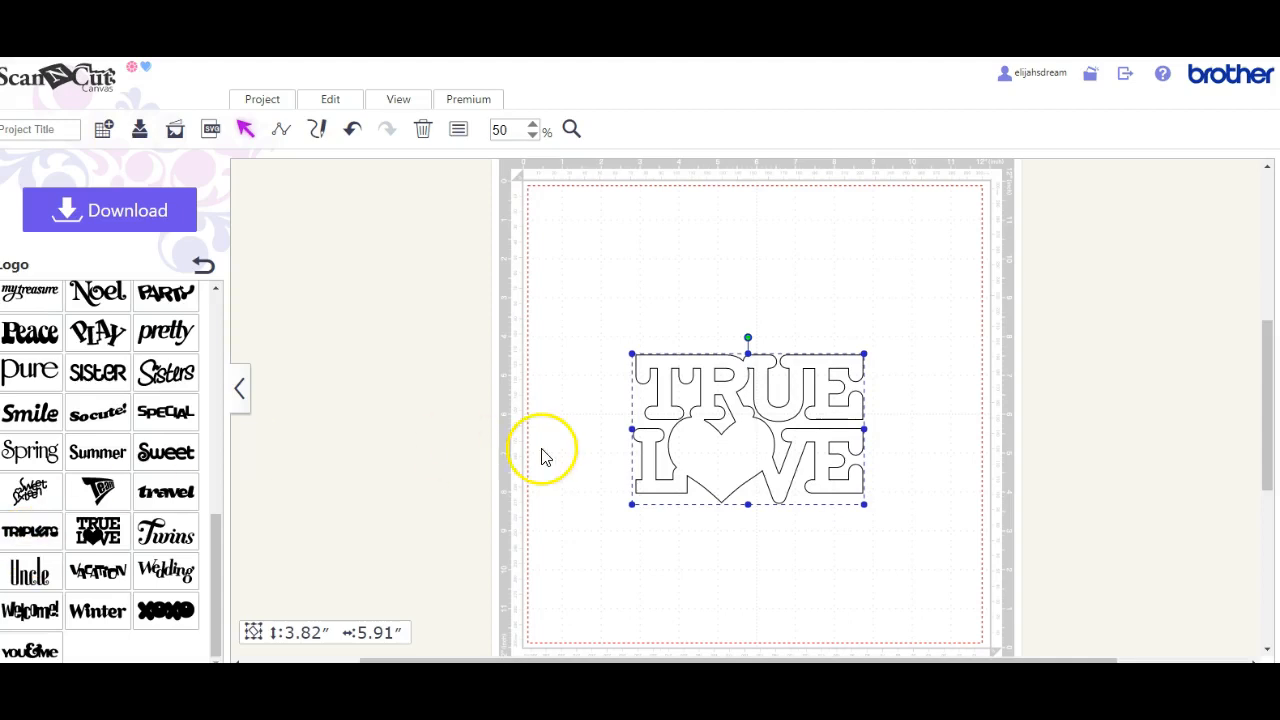
mouse_move(788, 440)
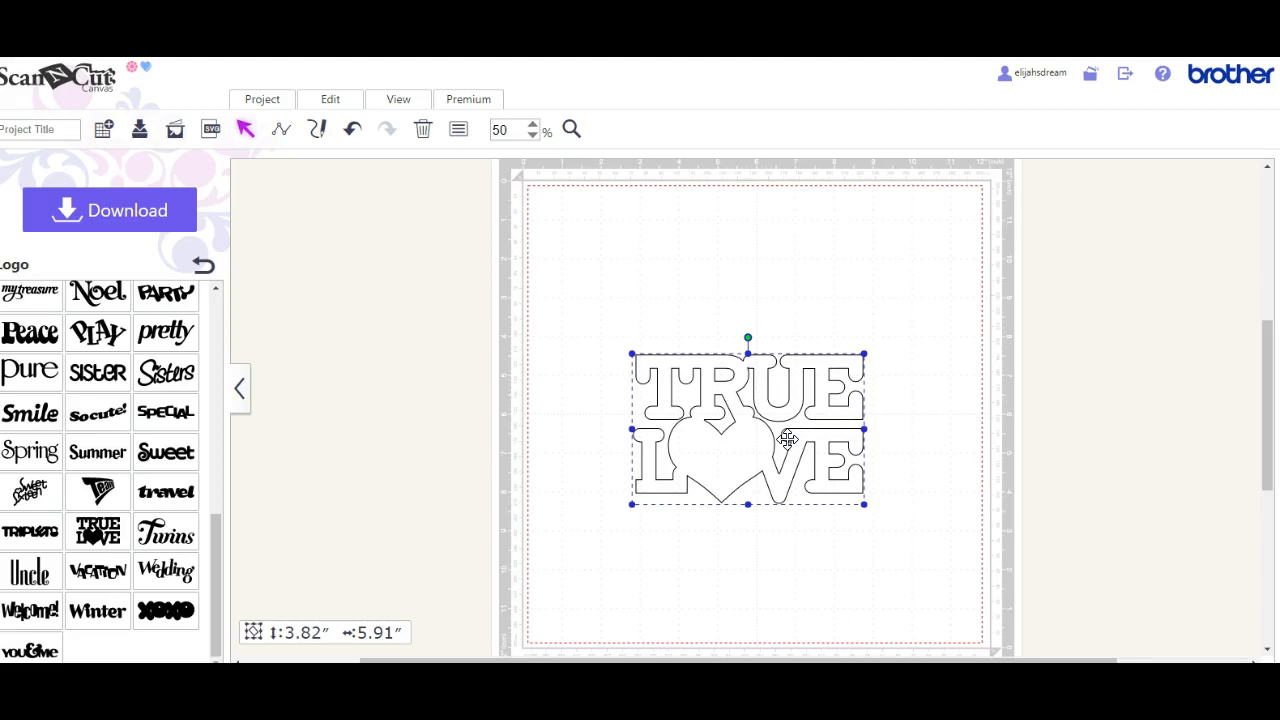
mouse_move(592, 271)
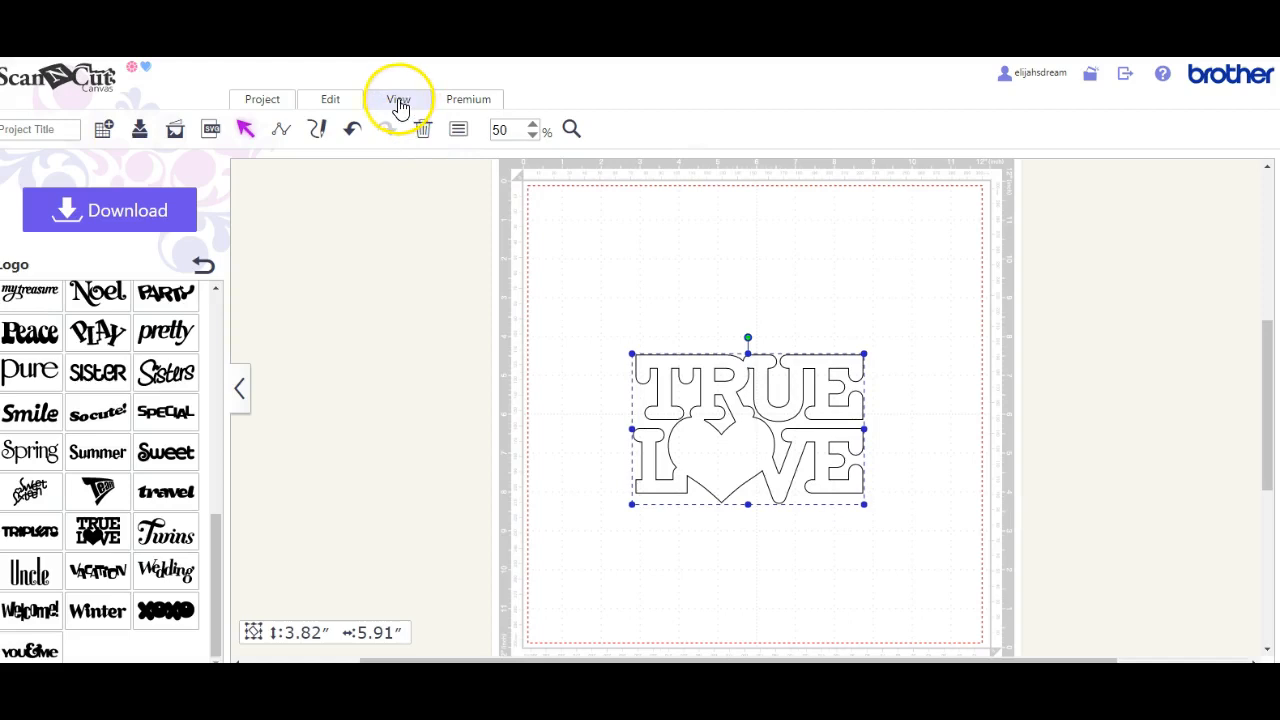
- Show the TRUE LOVE preview panel beside the mat, then switch to the Edit tools
left_click(329, 99)
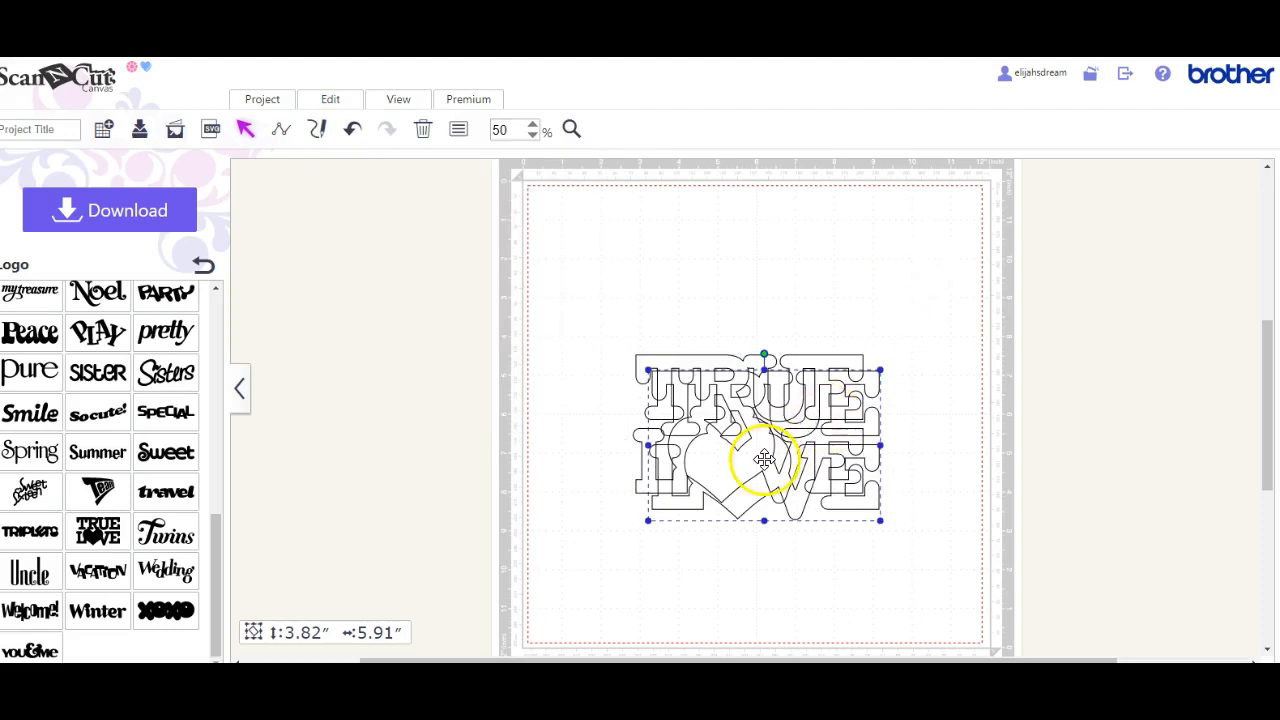
left_click_drag(765, 460, 1150, 298)
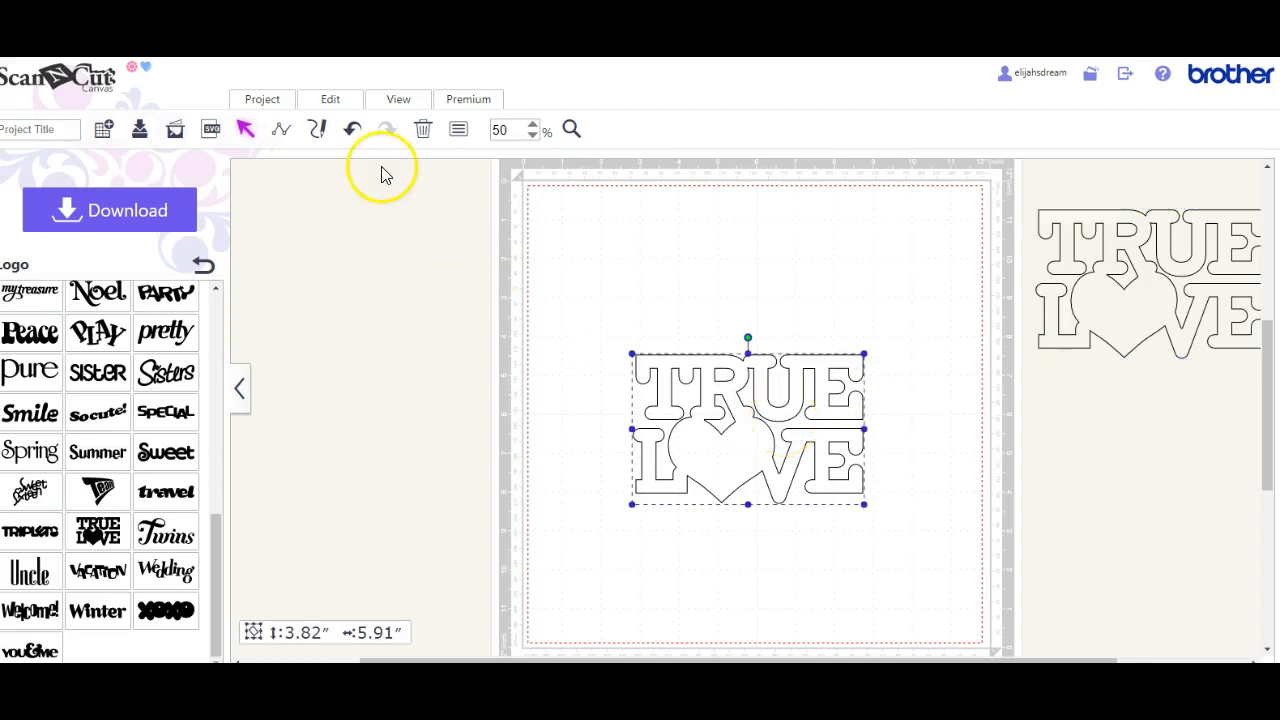
left_click(330, 99)
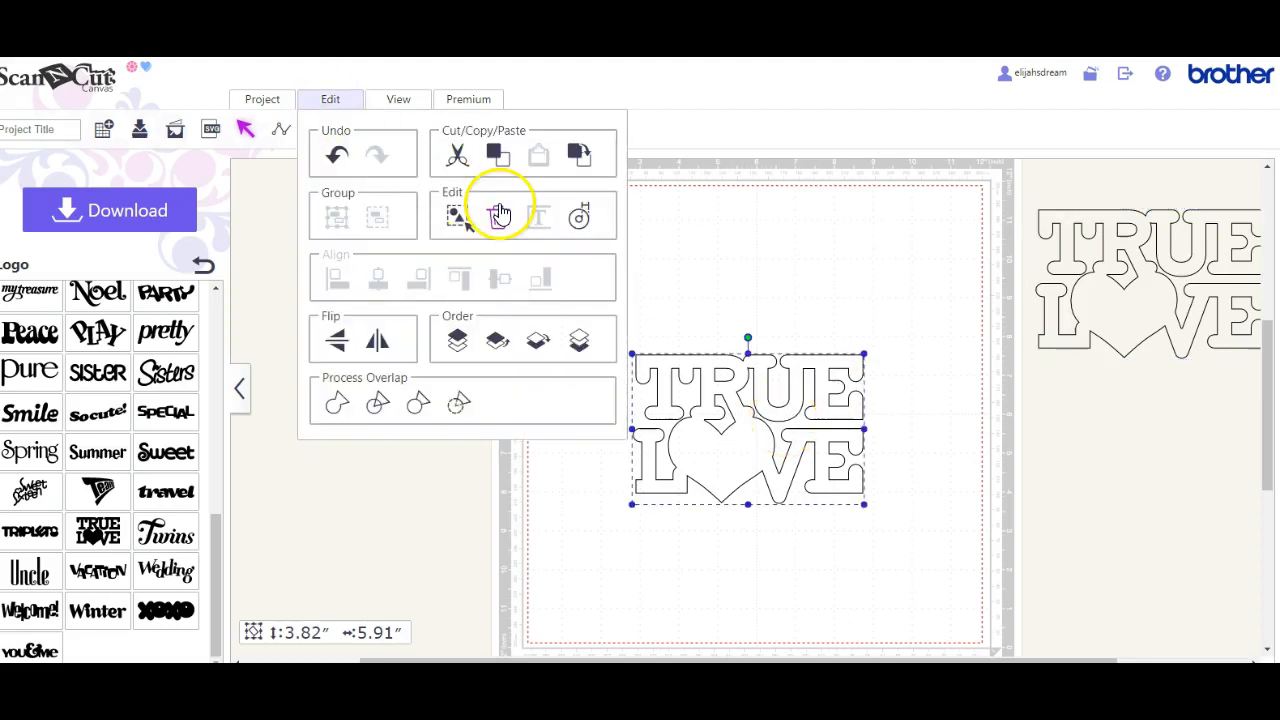
- Create an Offset Line with 0.16-inch spacing, keeping Outward and Round
left_click(498, 212)
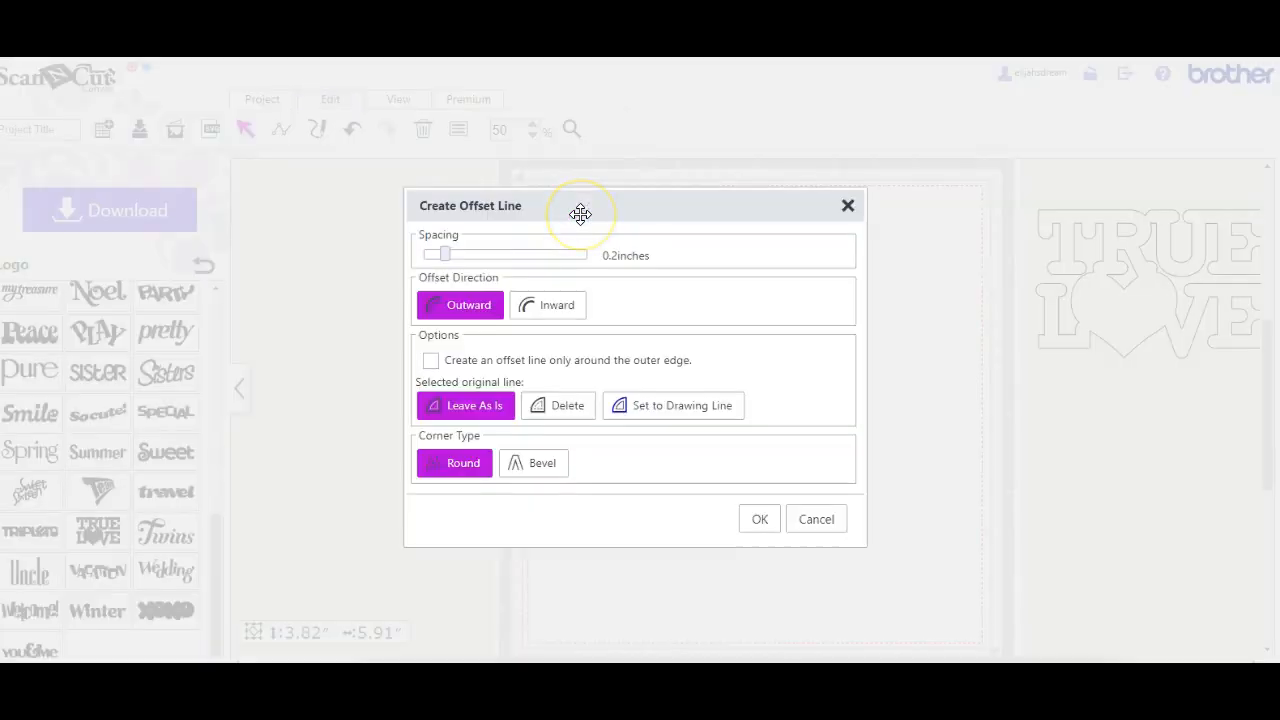
mouse_move(580, 214)
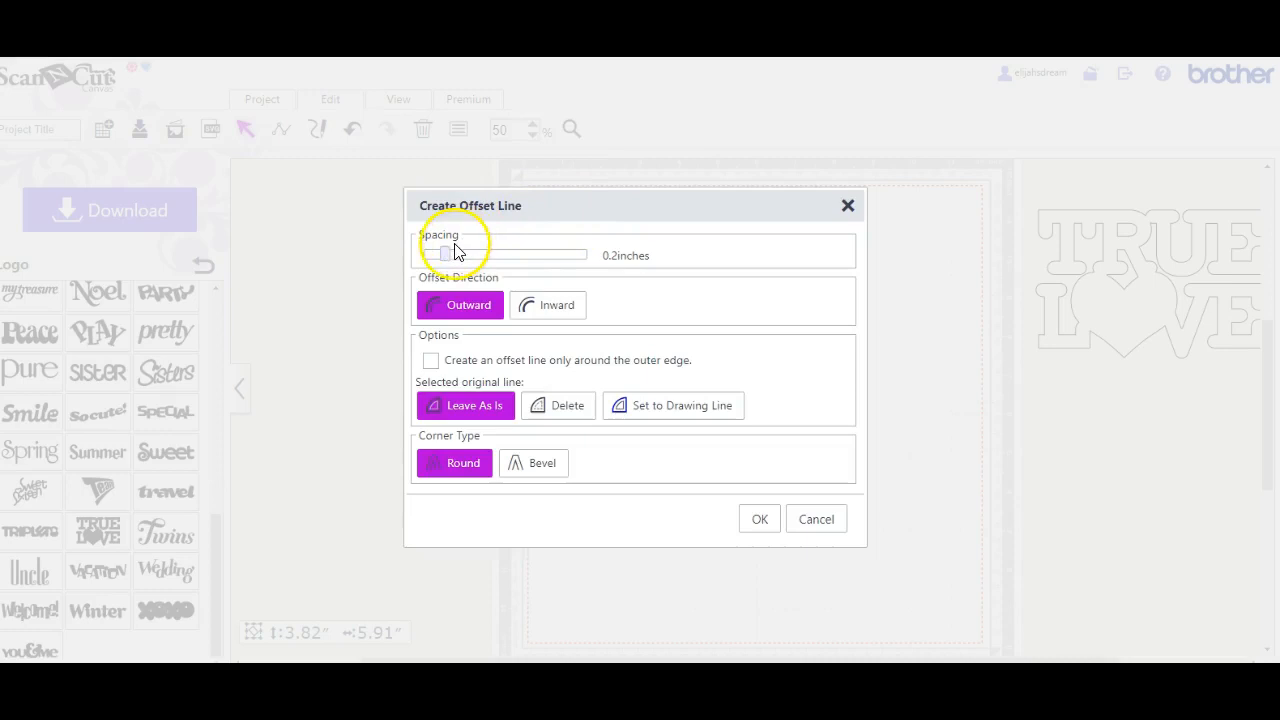
left_click_drag(445, 254, 432, 254)
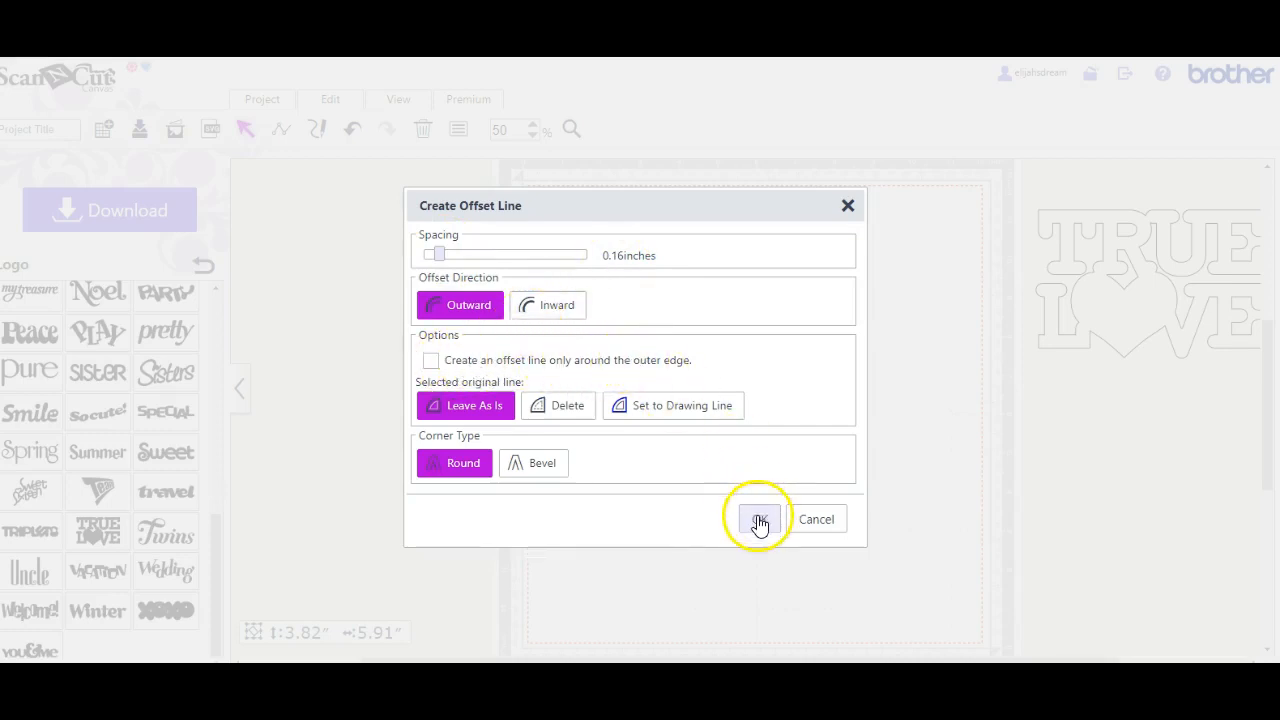
left_click(758, 518)
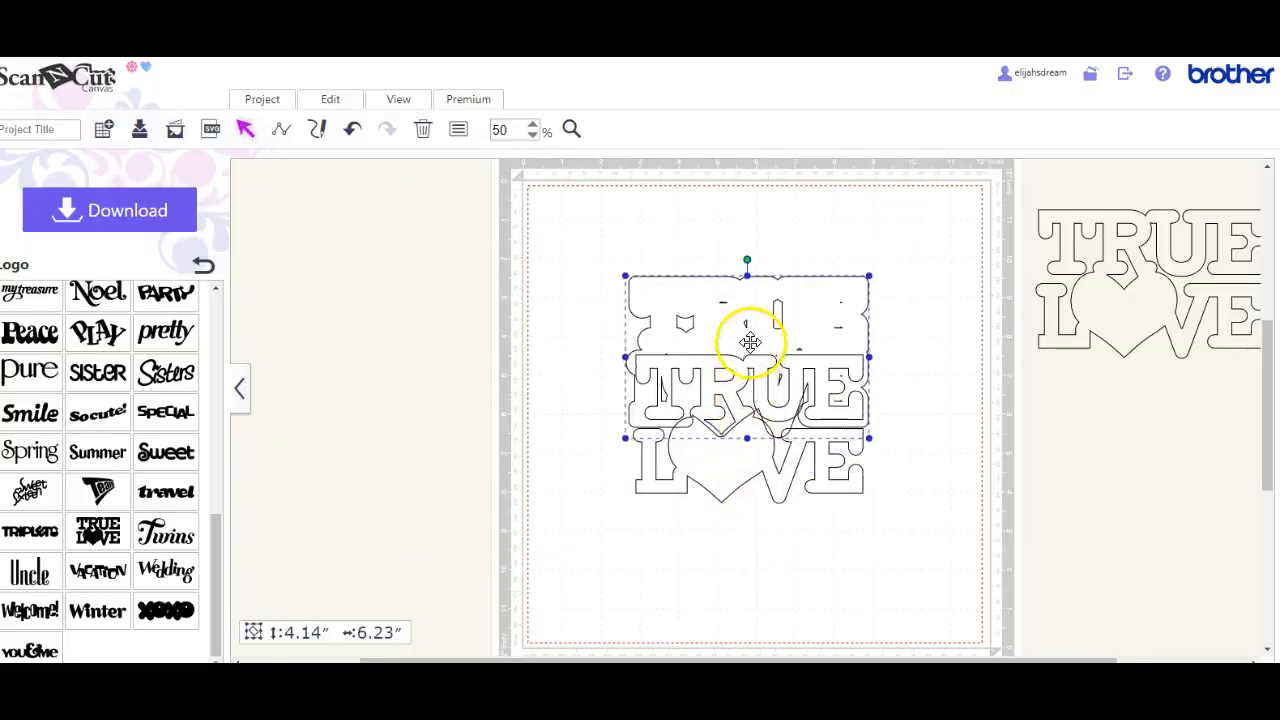
- Drag the 0.16-inch offset outline over the lettering and redo to restore the aligned outline
left_click_drag(748, 345, 748, 420)
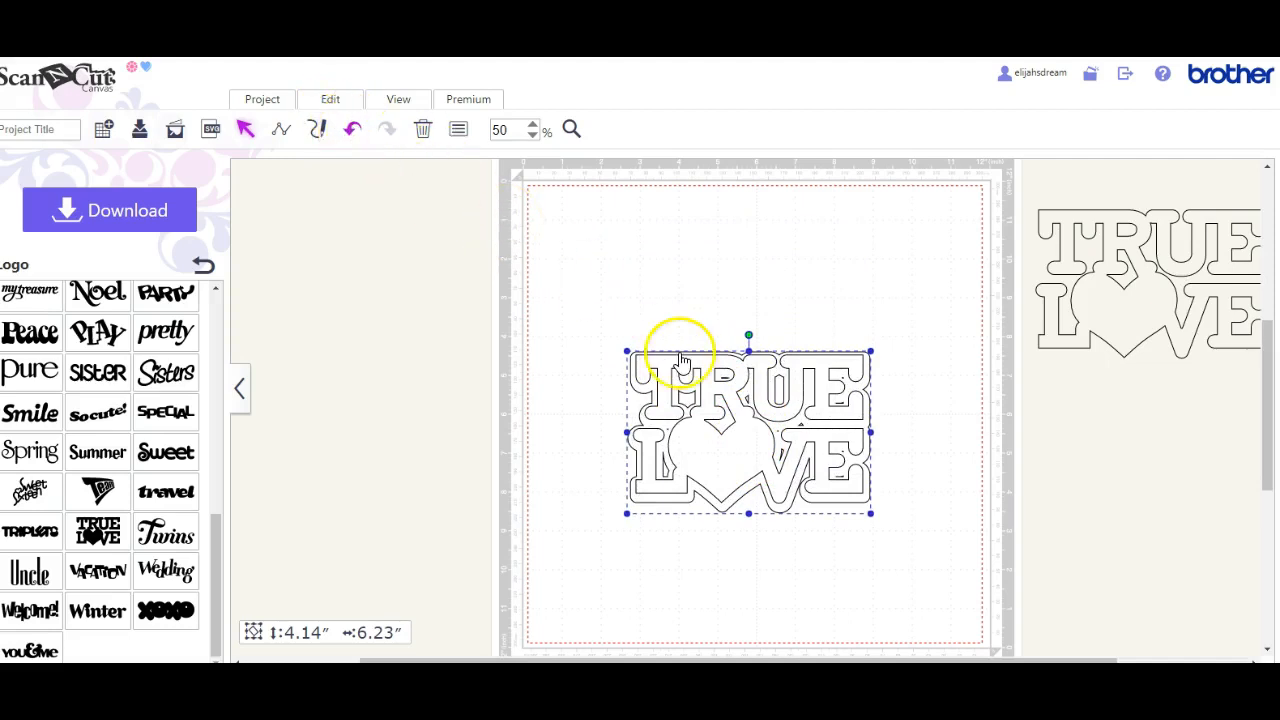
mouse_move(630, 323)
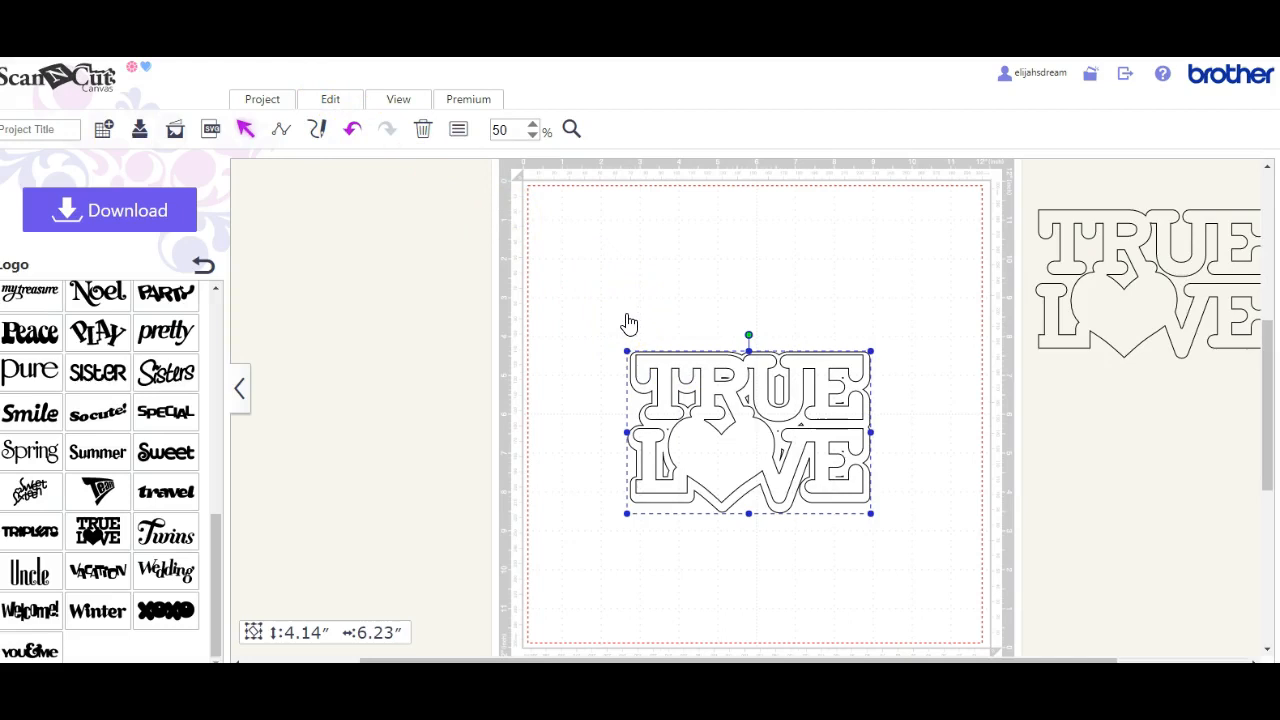
mouse_move(621, 311)
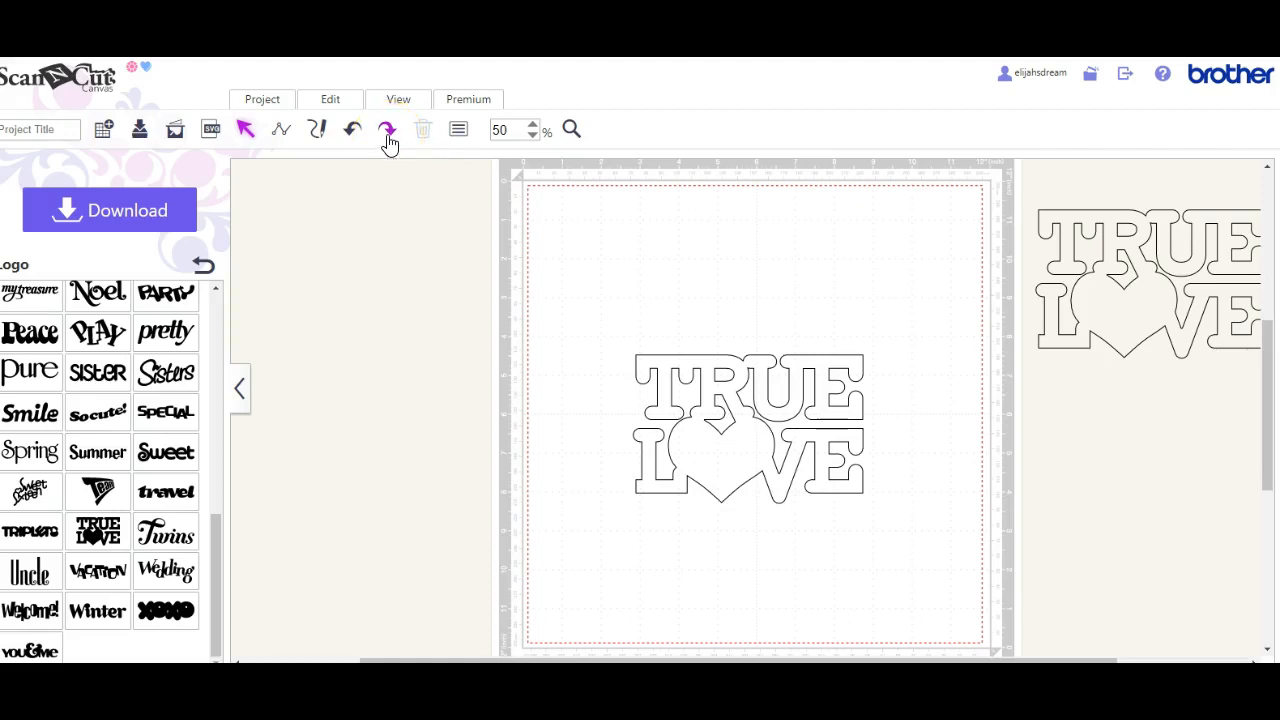
left_click(387, 129)
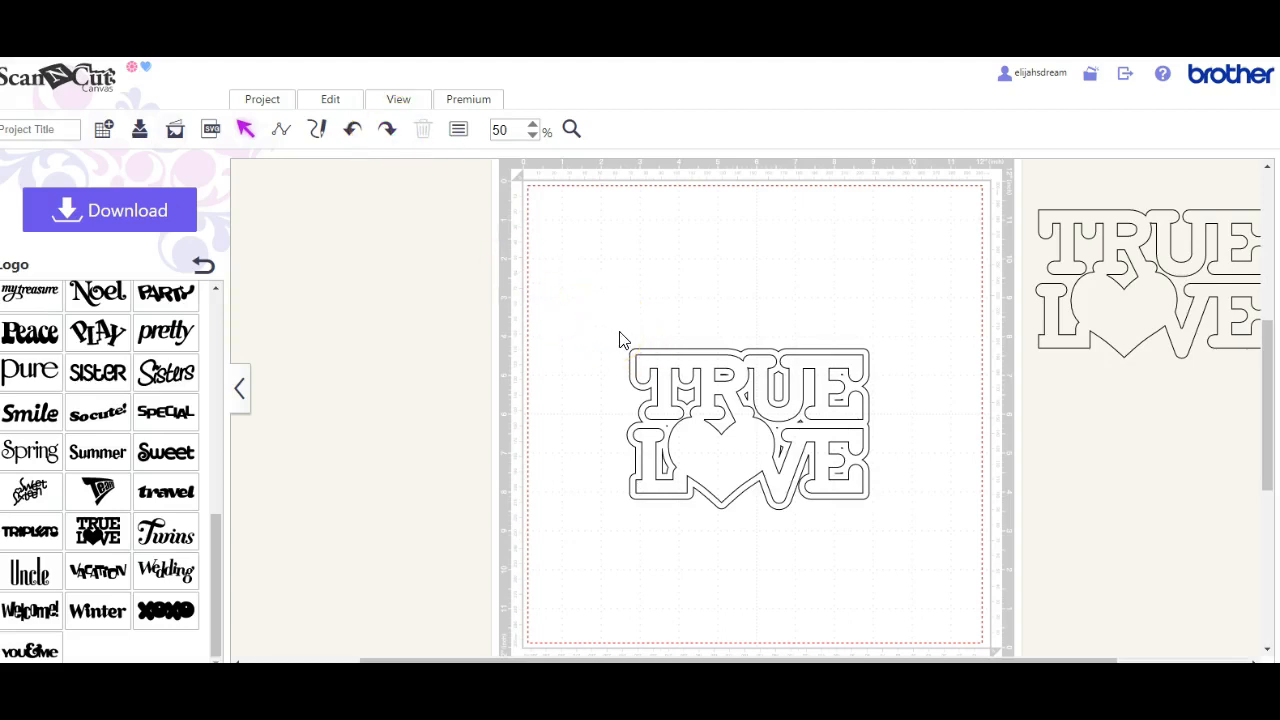
mouse_move(638, 350)
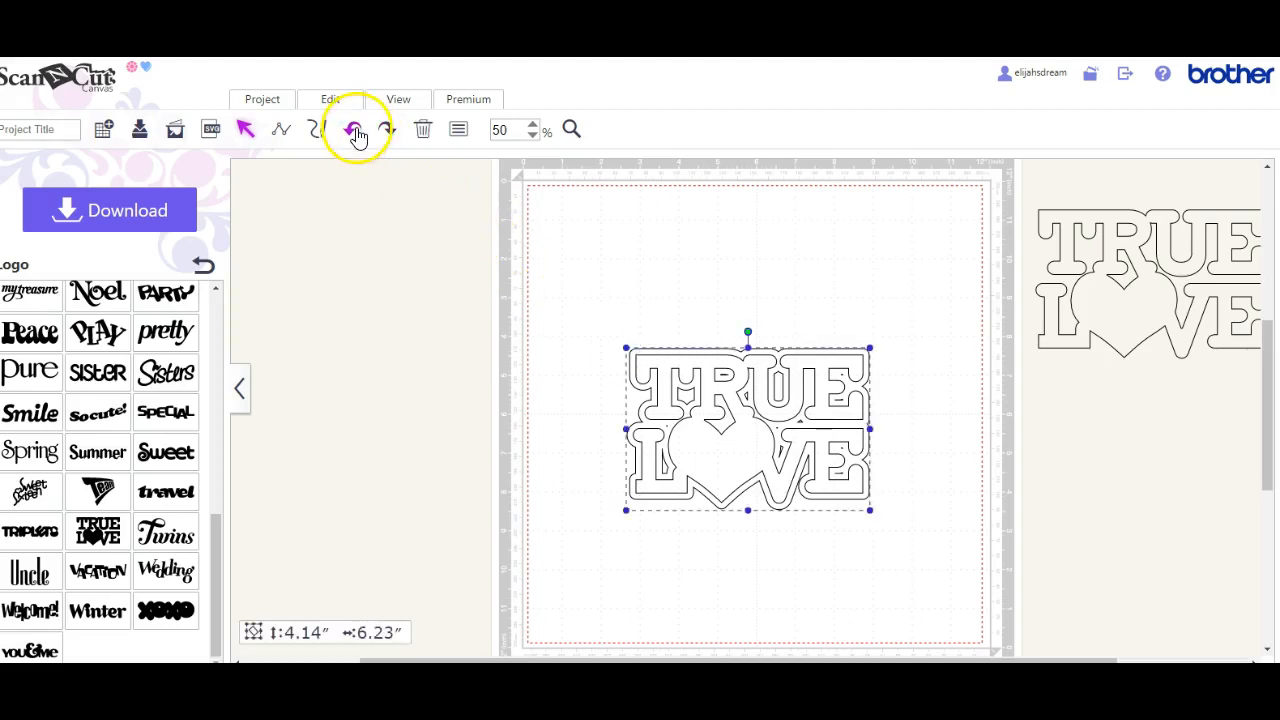
- Move the 4.14 by 6.23 inch TRUE LOVE design slightly higher and left on the mat
left_click(330, 99)
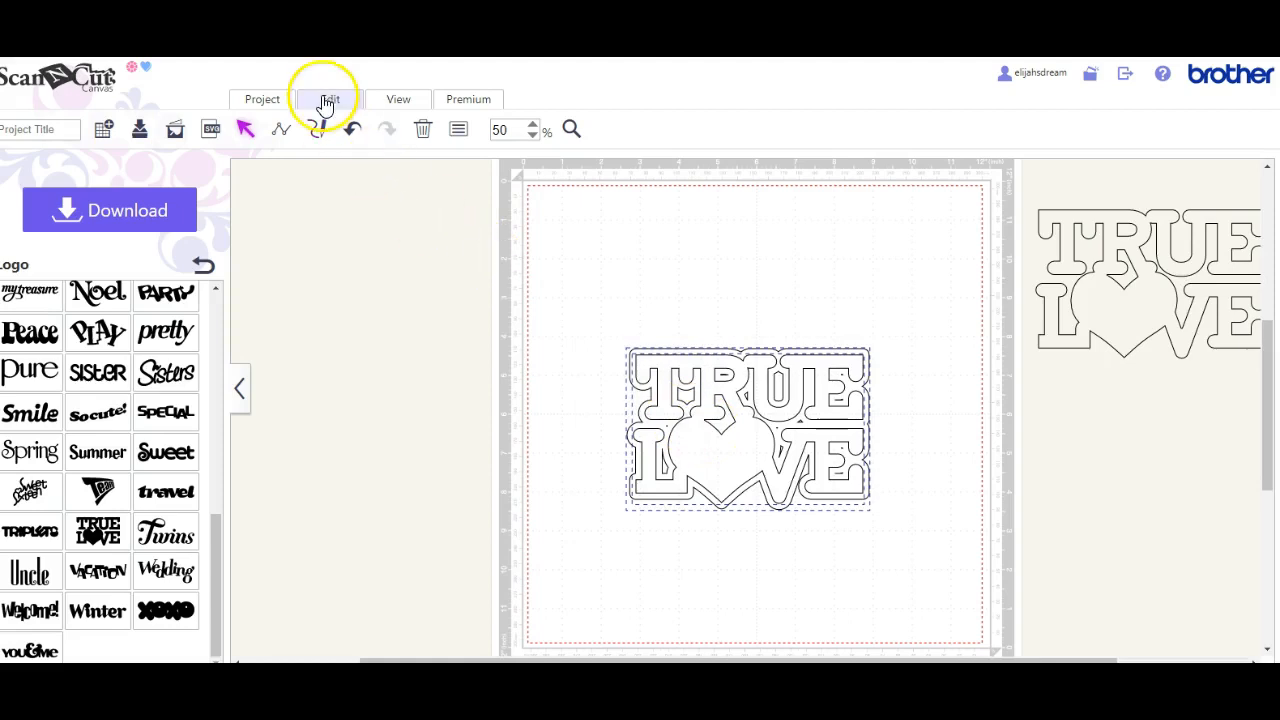
left_click(329, 99)
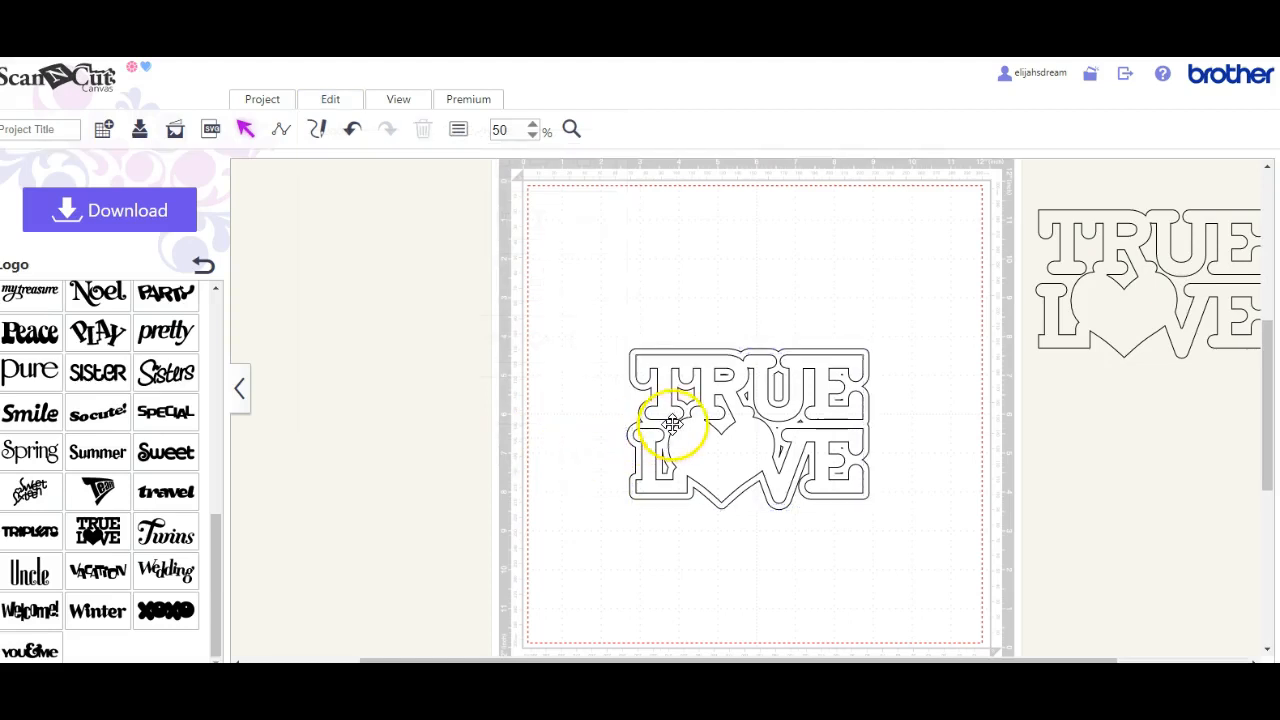
left_click_drag(670, 423, 733, 395)
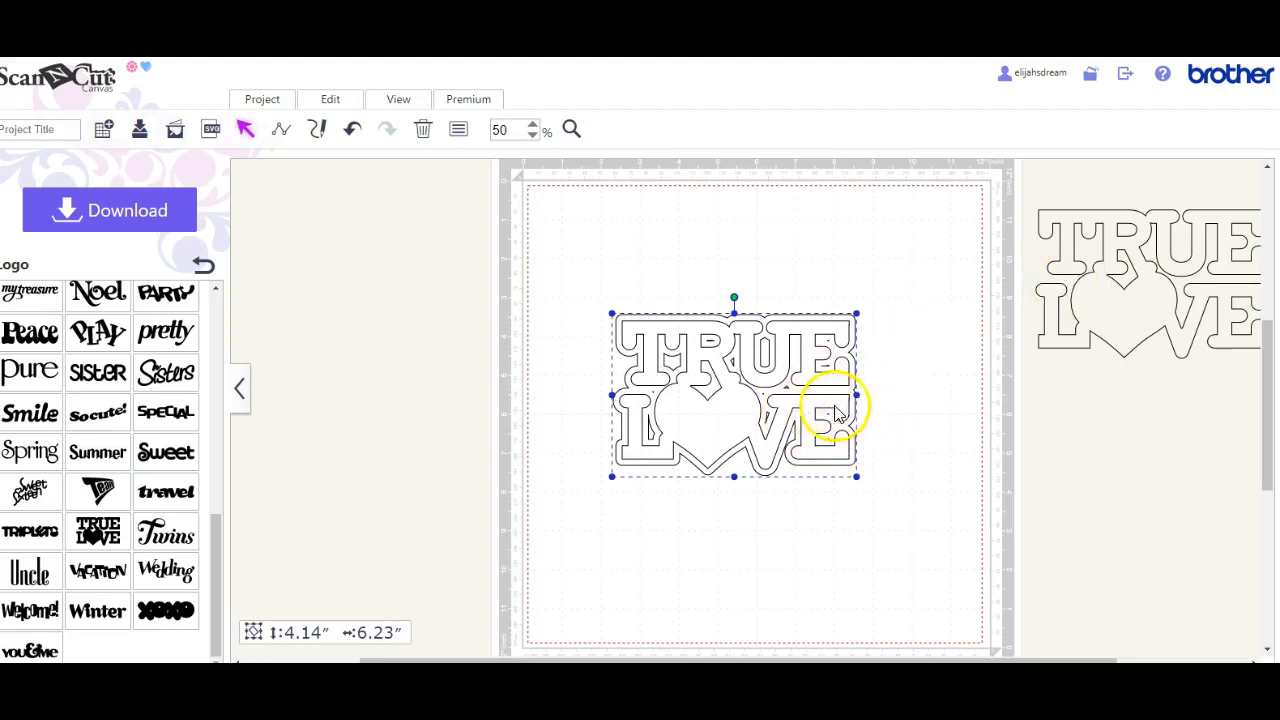
mouse_move(825, 390)
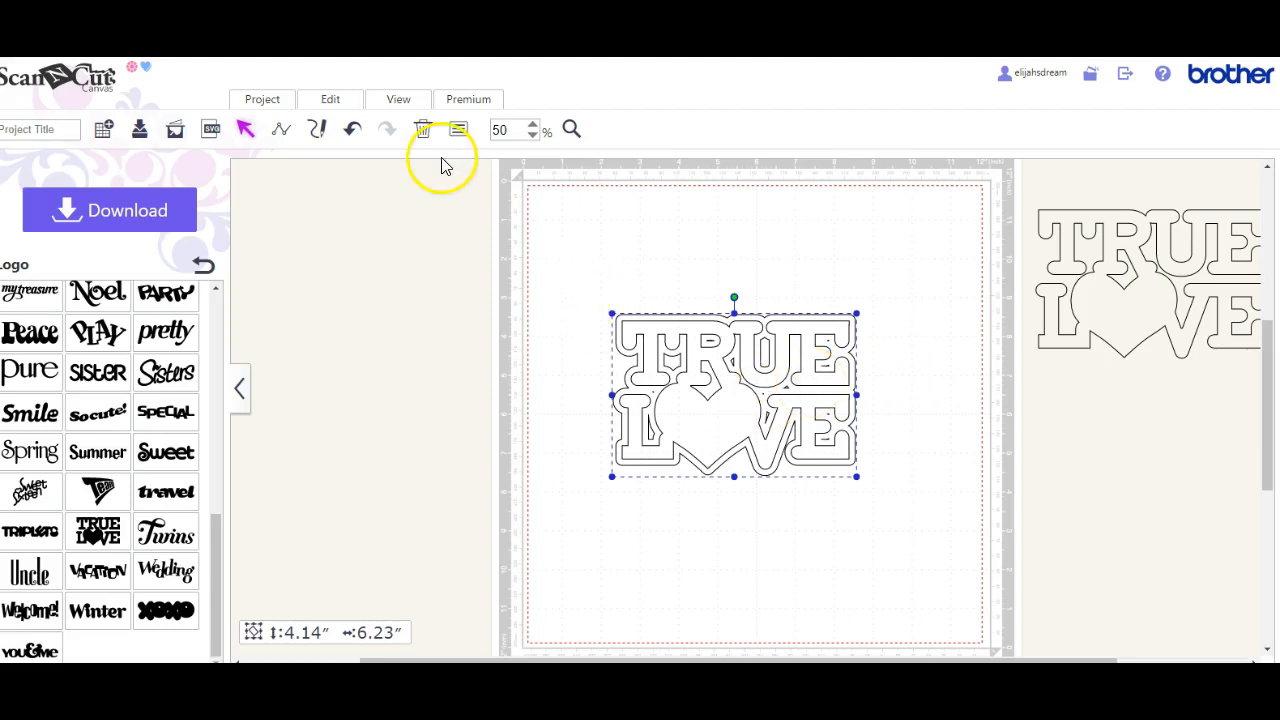
- Create a second Offset Line with 0.08-inch spacing, keeping Outward and Round
left_click(330, 99)
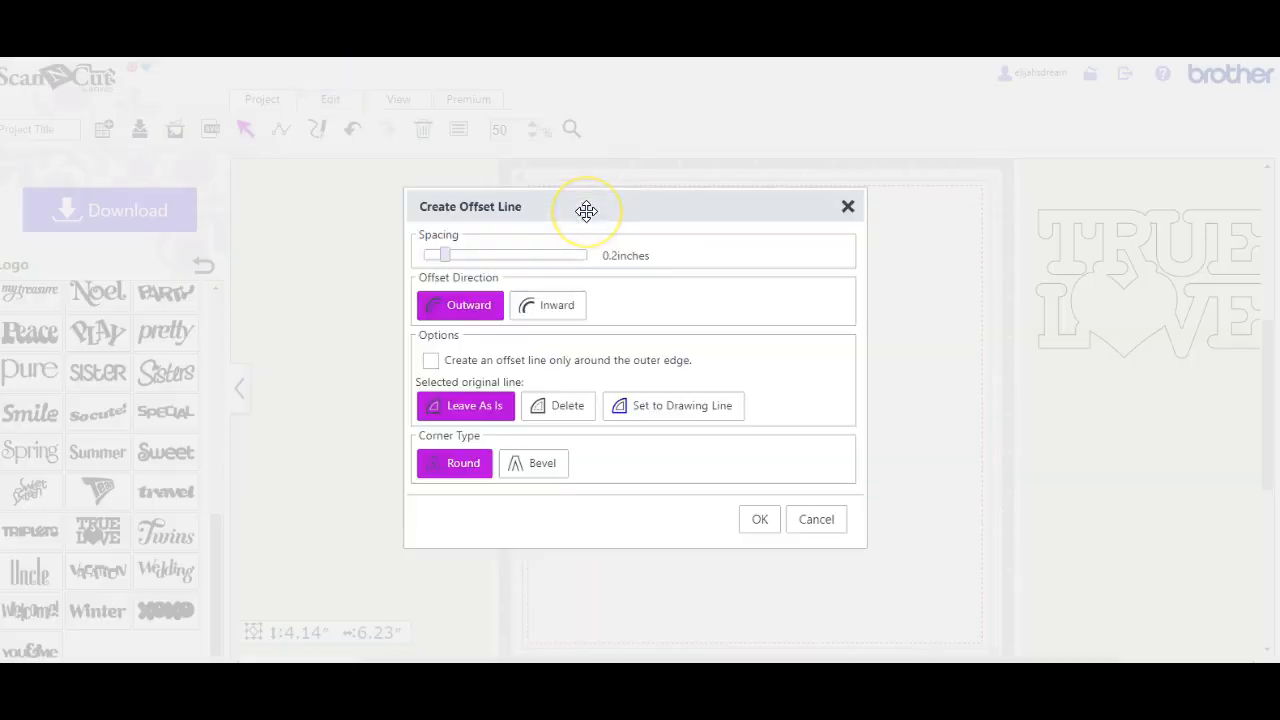
mouse_move(445, 255)
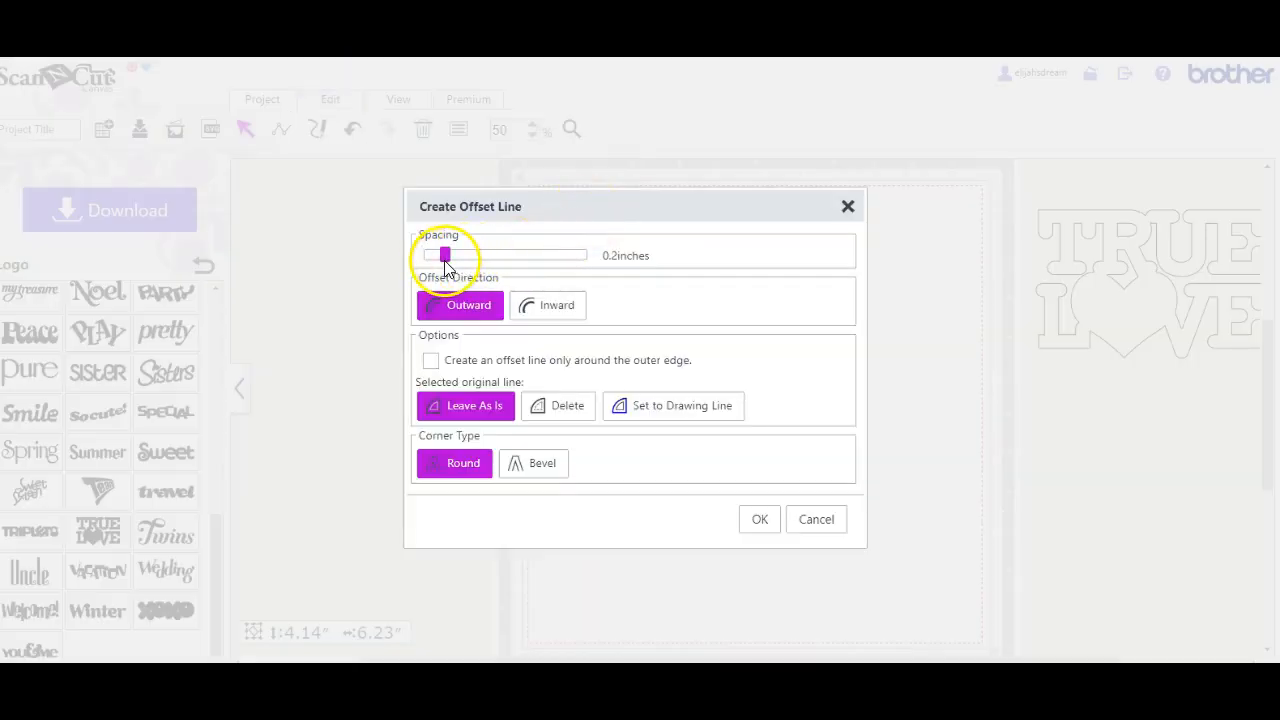
left_click_drag(445, 254, 423, 254)
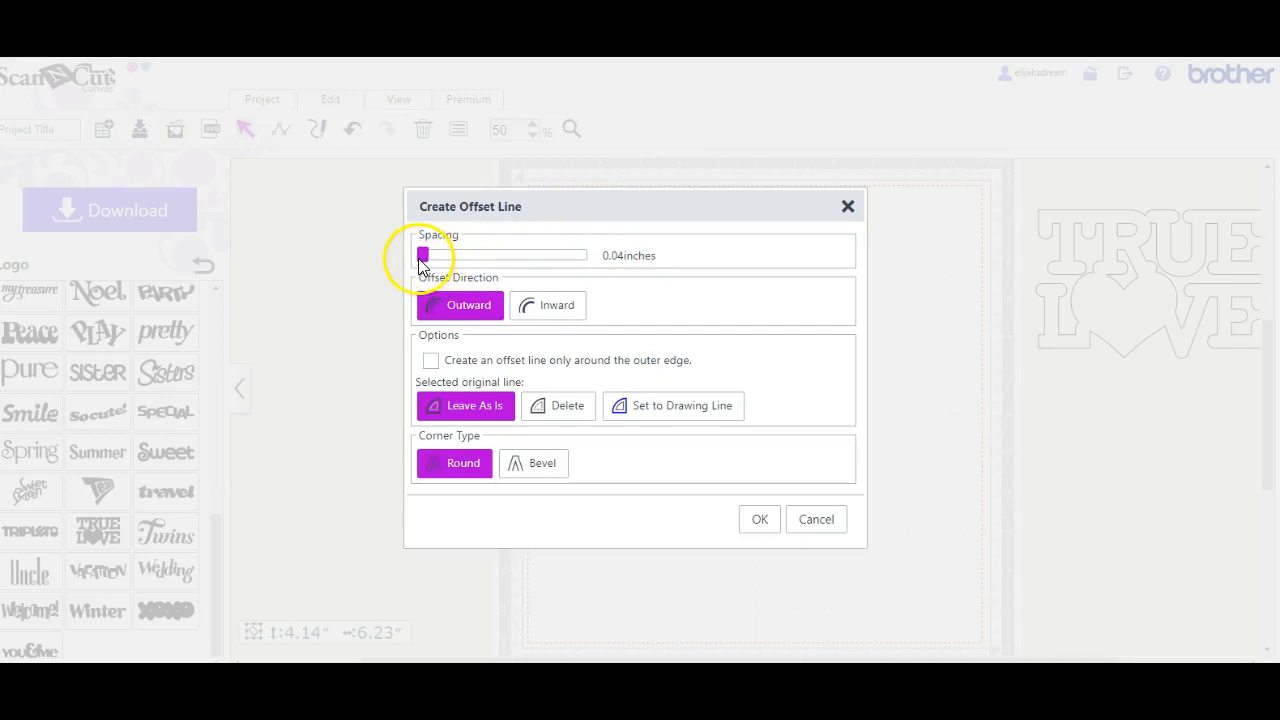
left_click_drag(422, 255, 432, 255)
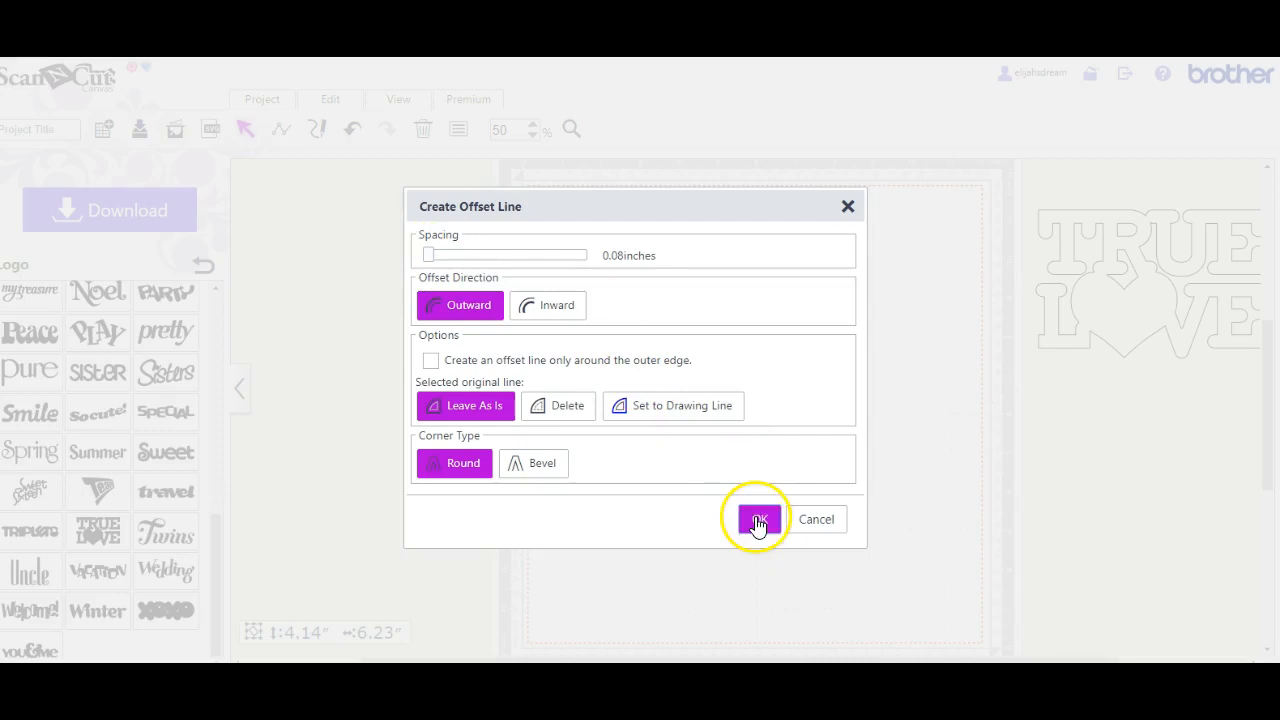
left_click(757, 519)
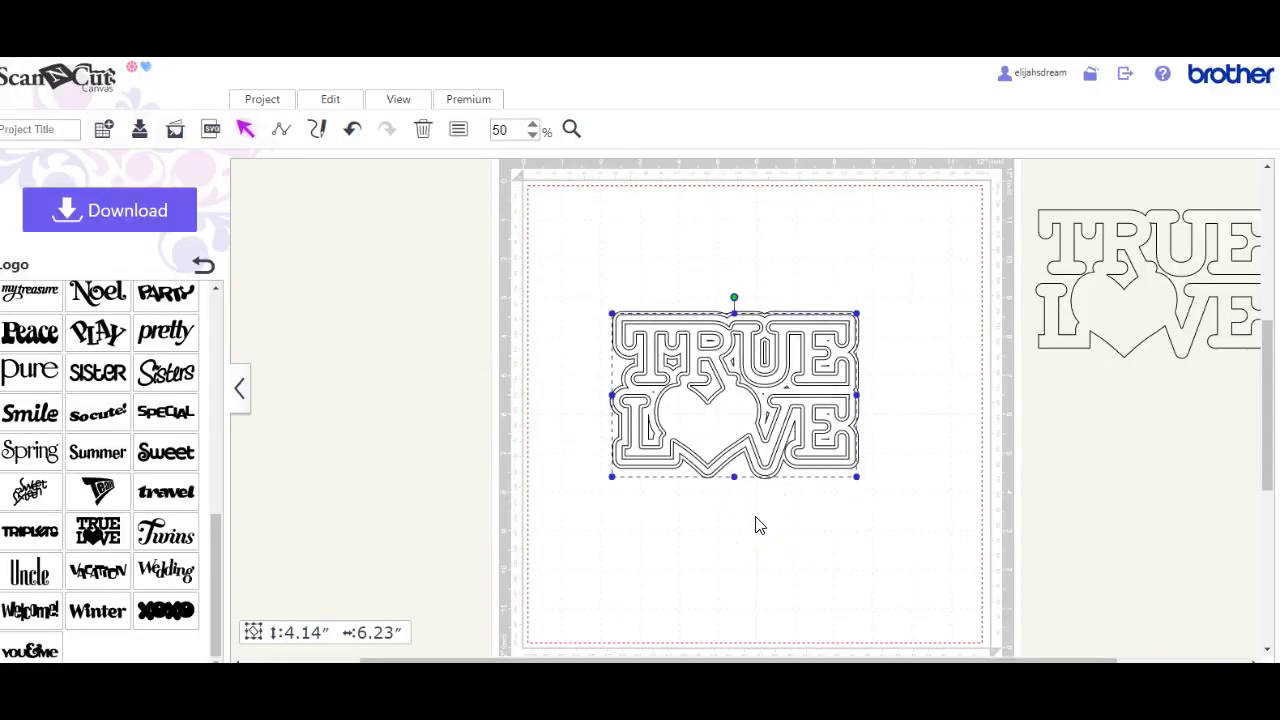
mouse_move(503, 451)
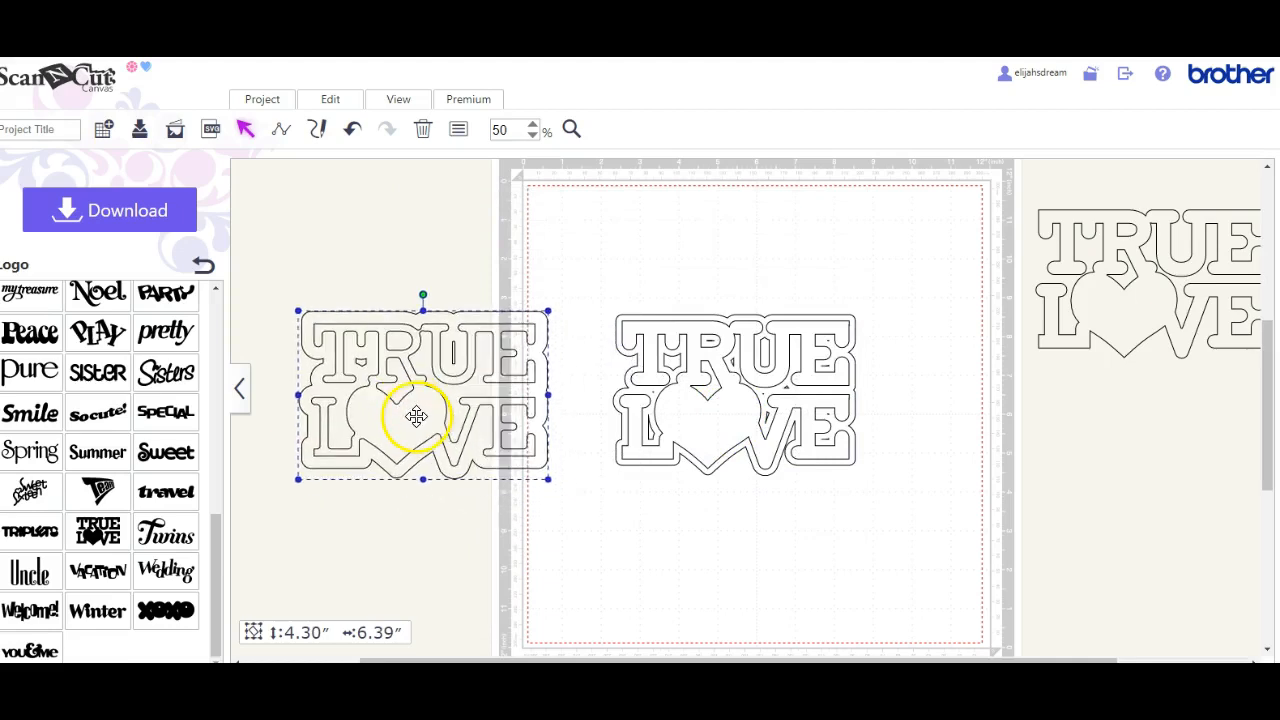
- Ungroup the design and outlines, then open Properties for the 3.82 by 5.91 inch lettering piece
right_click(415, 417)
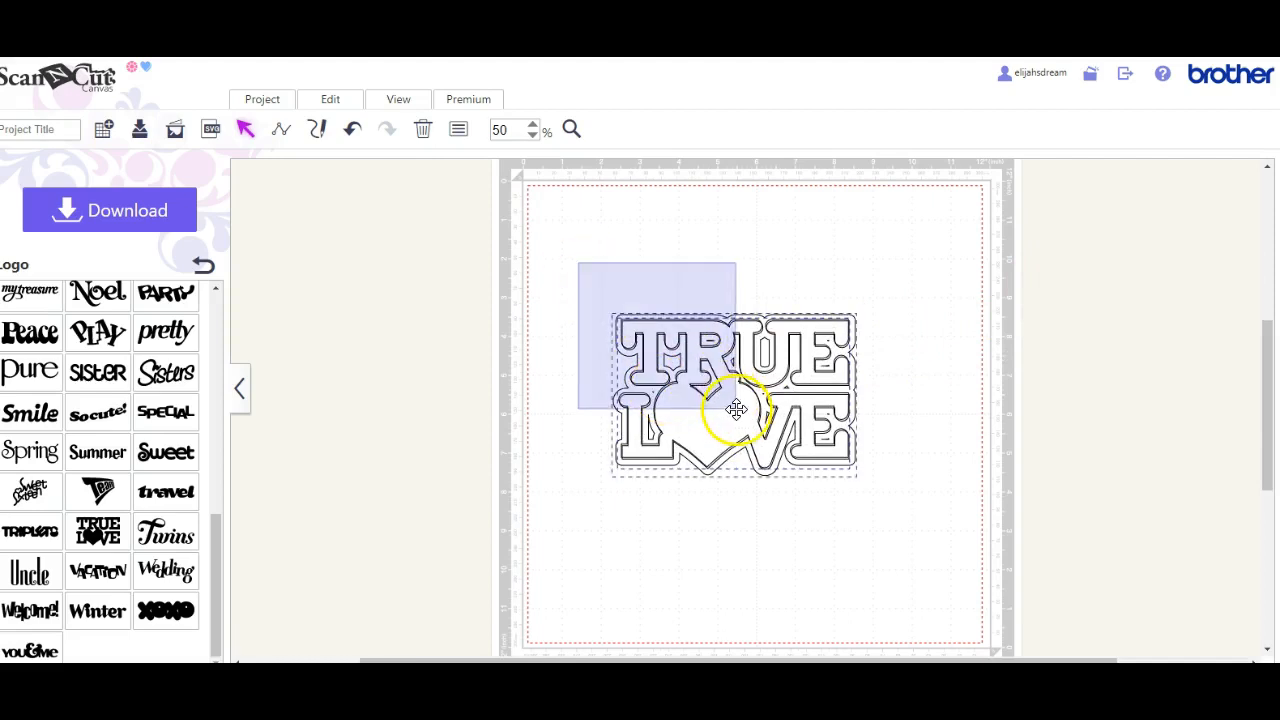
left_click(330, 99)
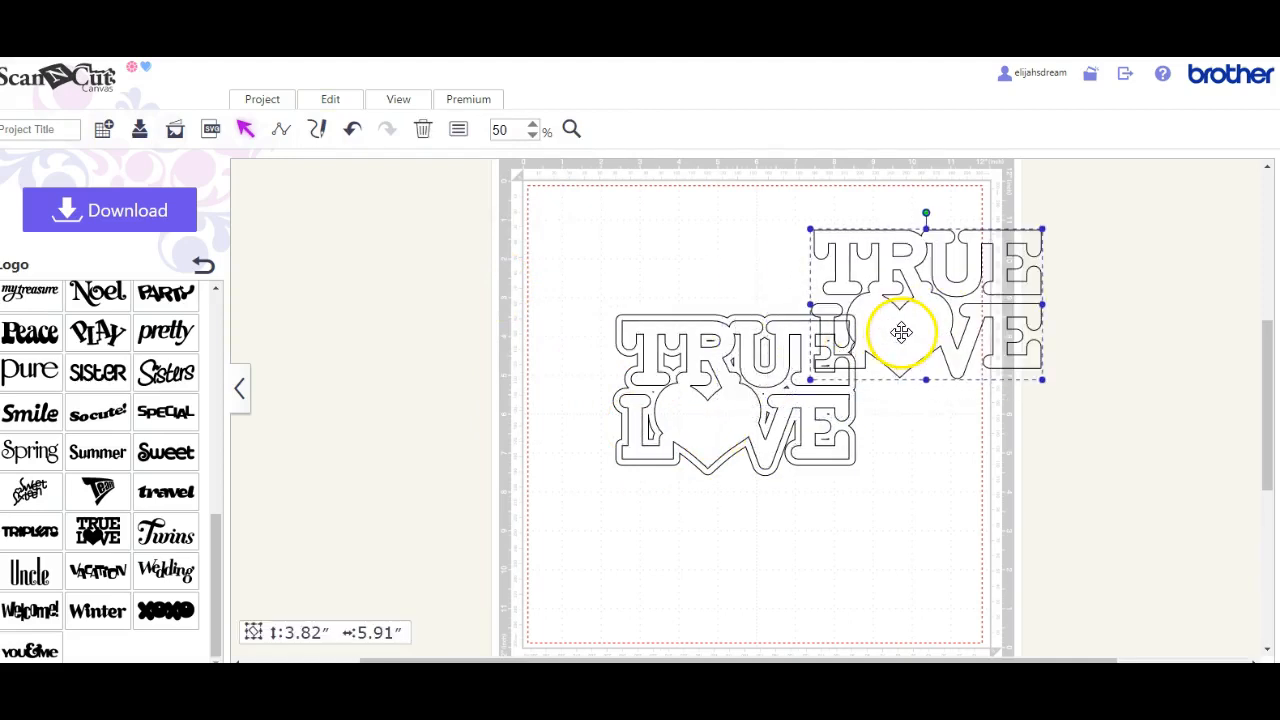
left_click(457, 129)
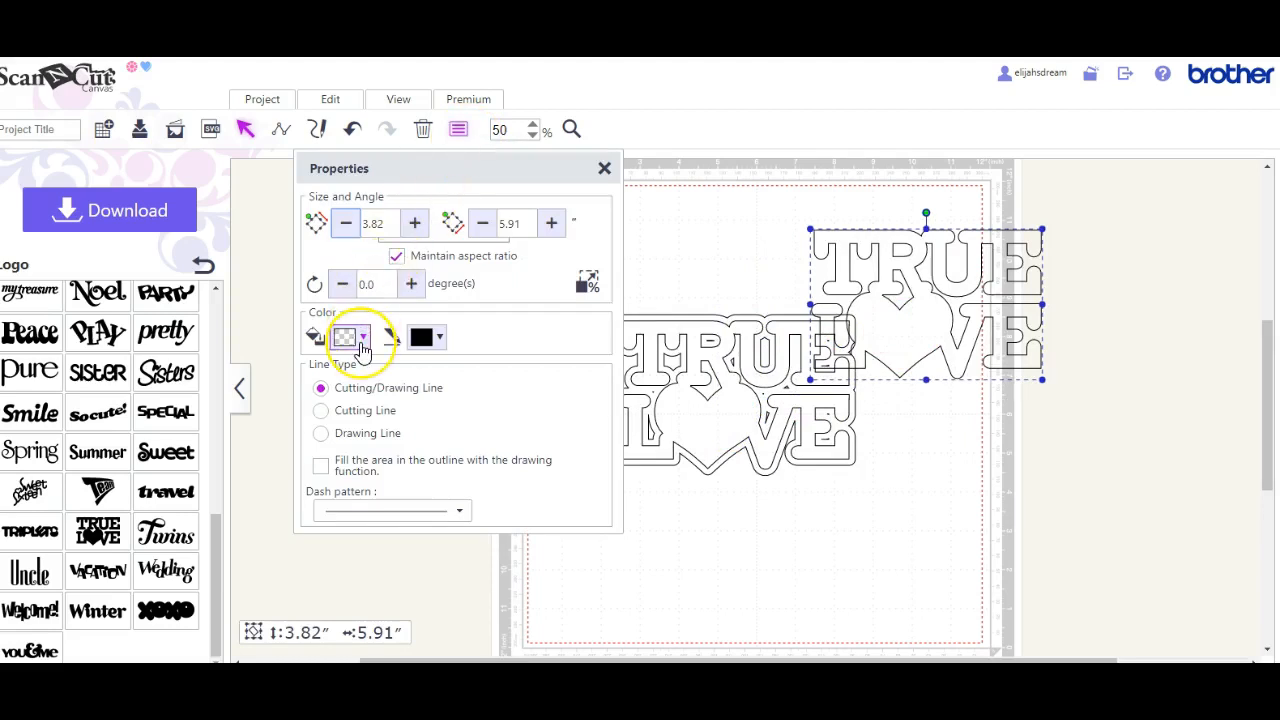
- Fill the TRUE LOVE lettering pink and the 4.14 by 6.23 inch outline cyan, then close Properties
left_click(364, 336)
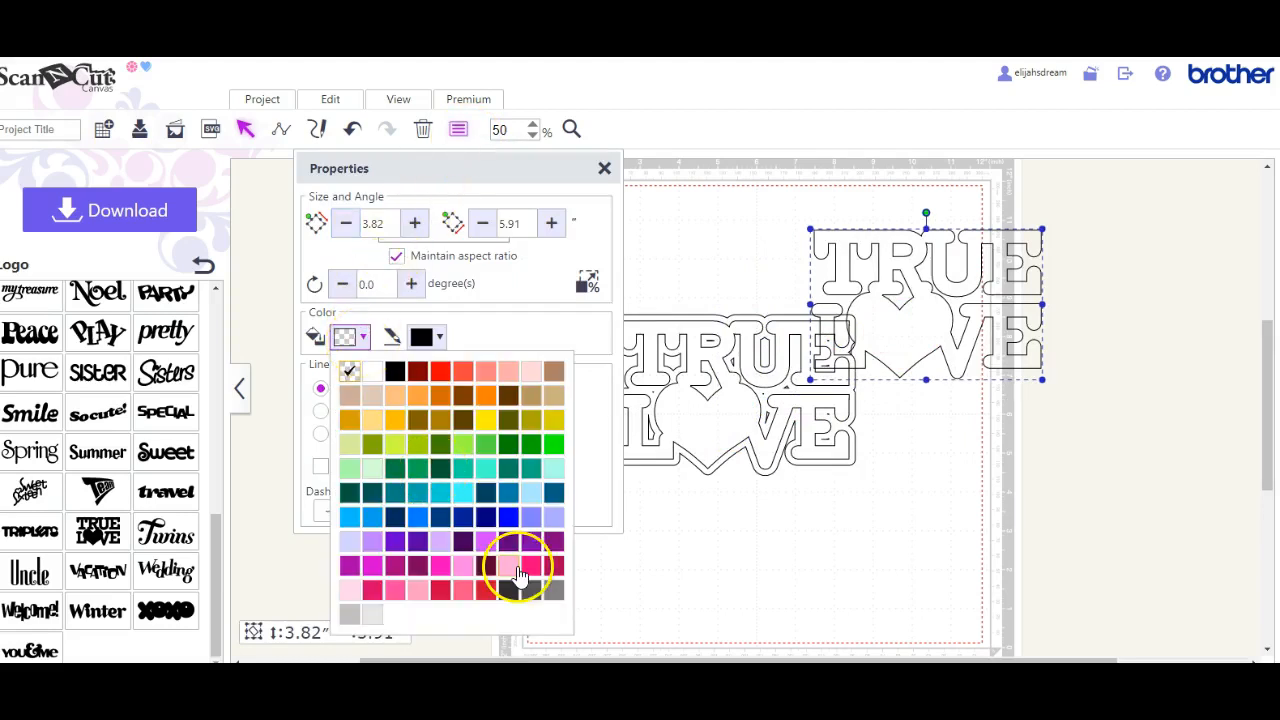
left_click(518, 570)
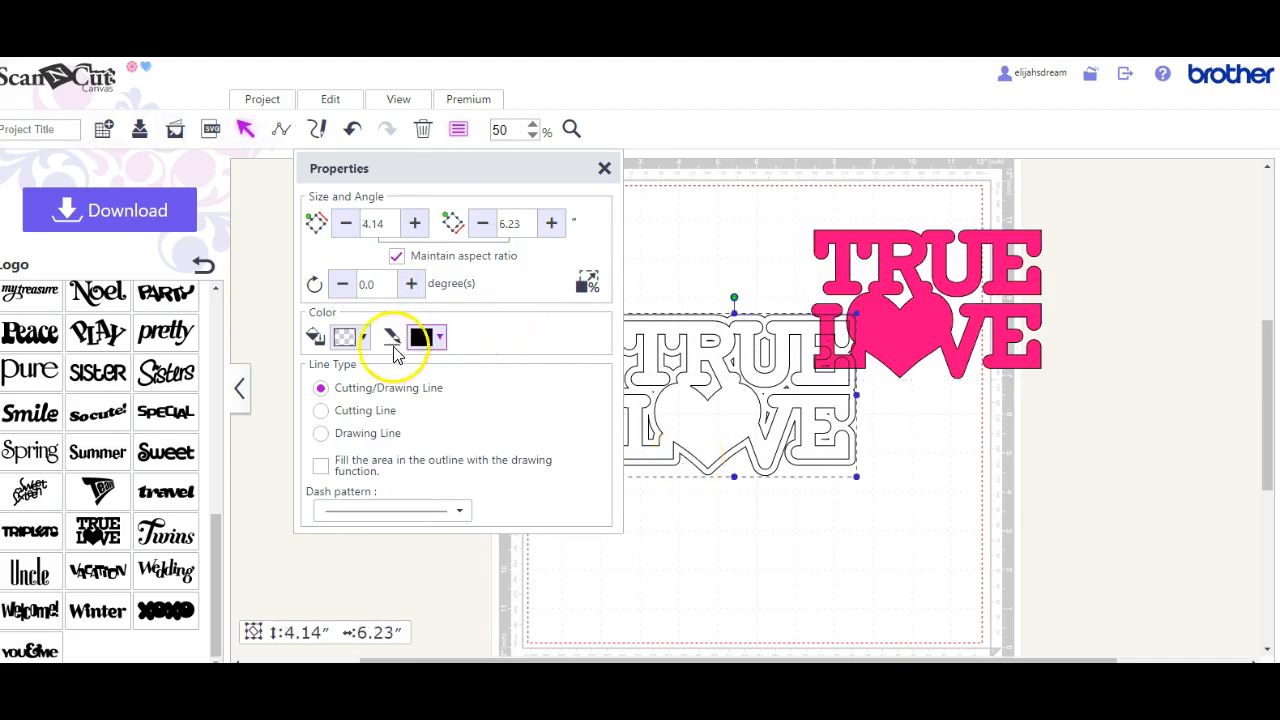
left_click(365, 336)
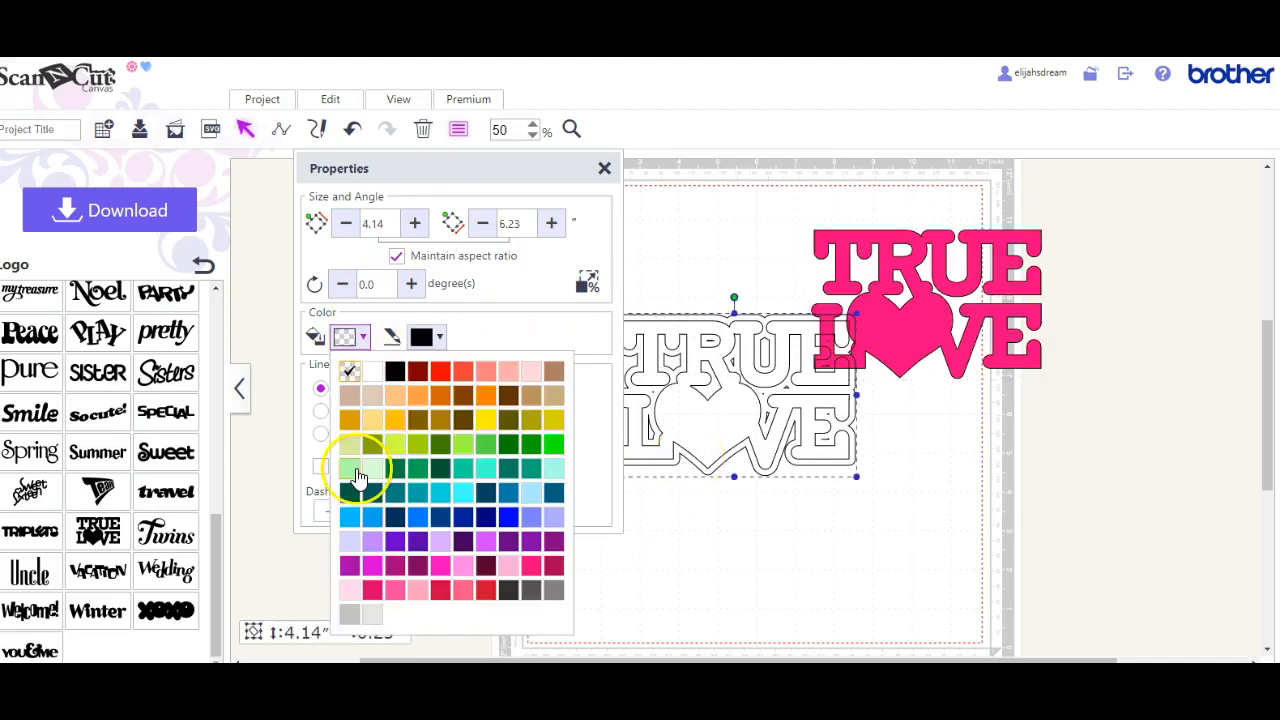
left_click(360, 467)
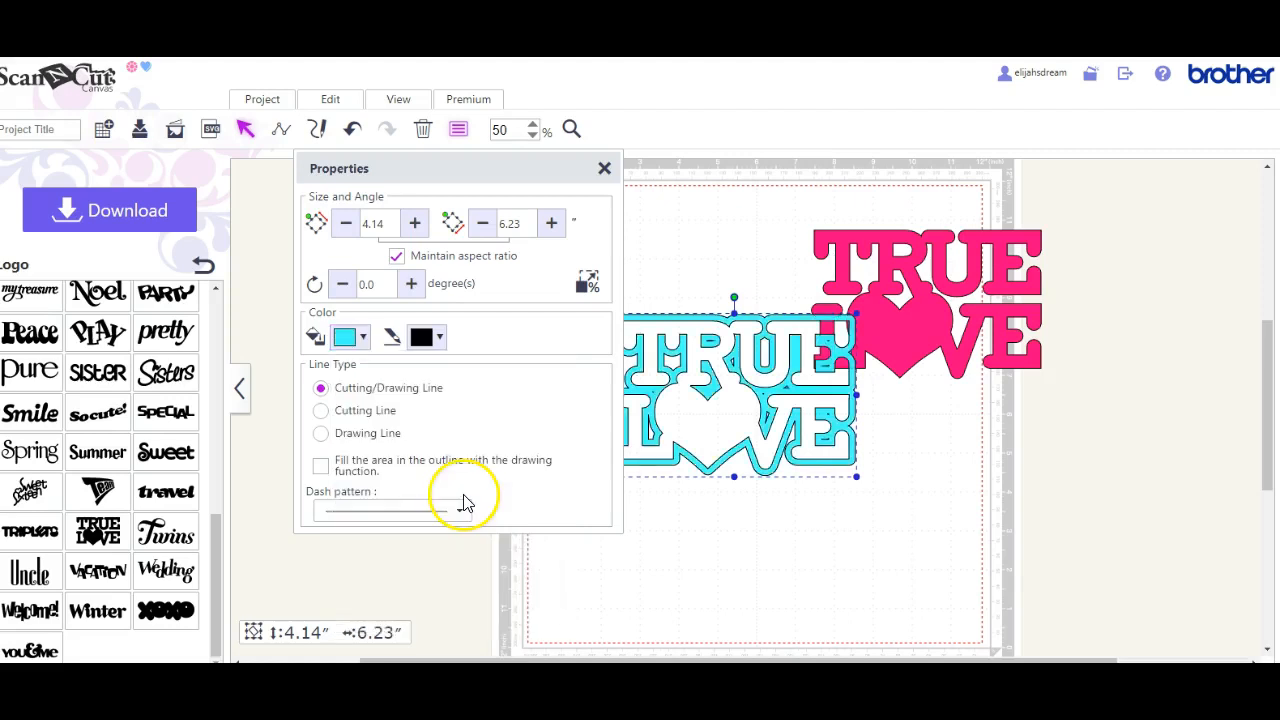
mouse_move(605, 182)
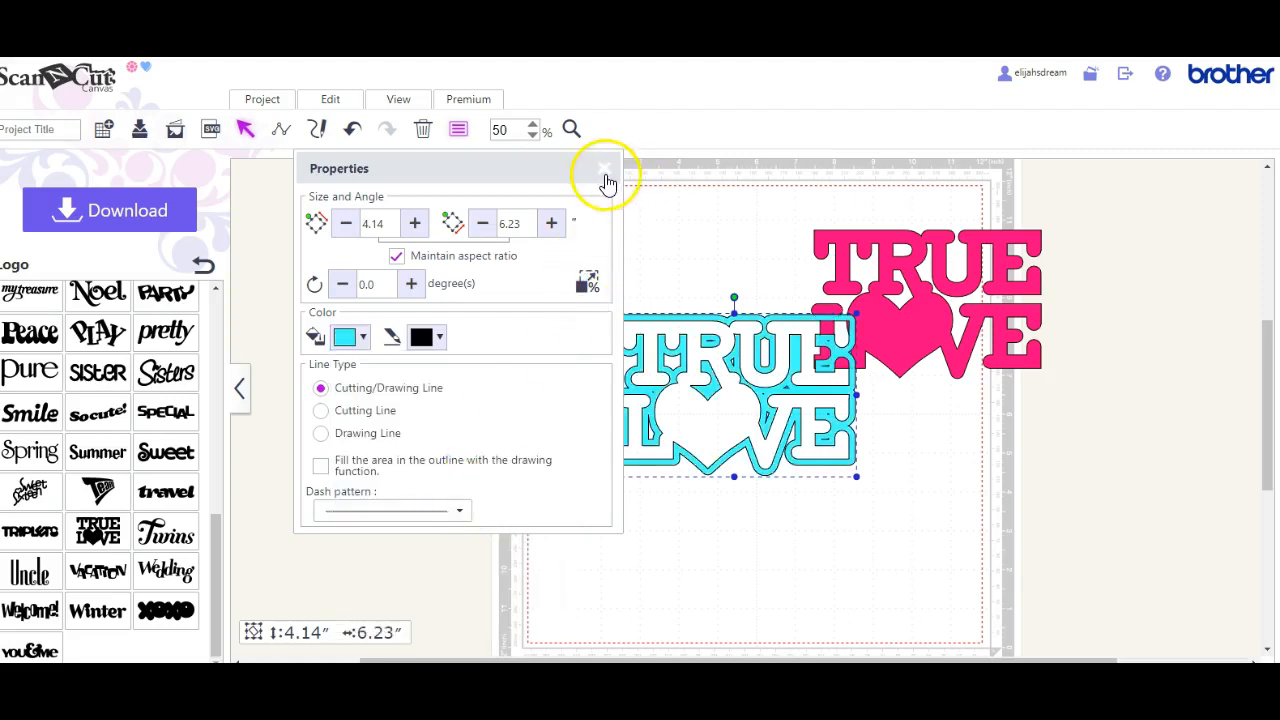
left_click(606, 171)
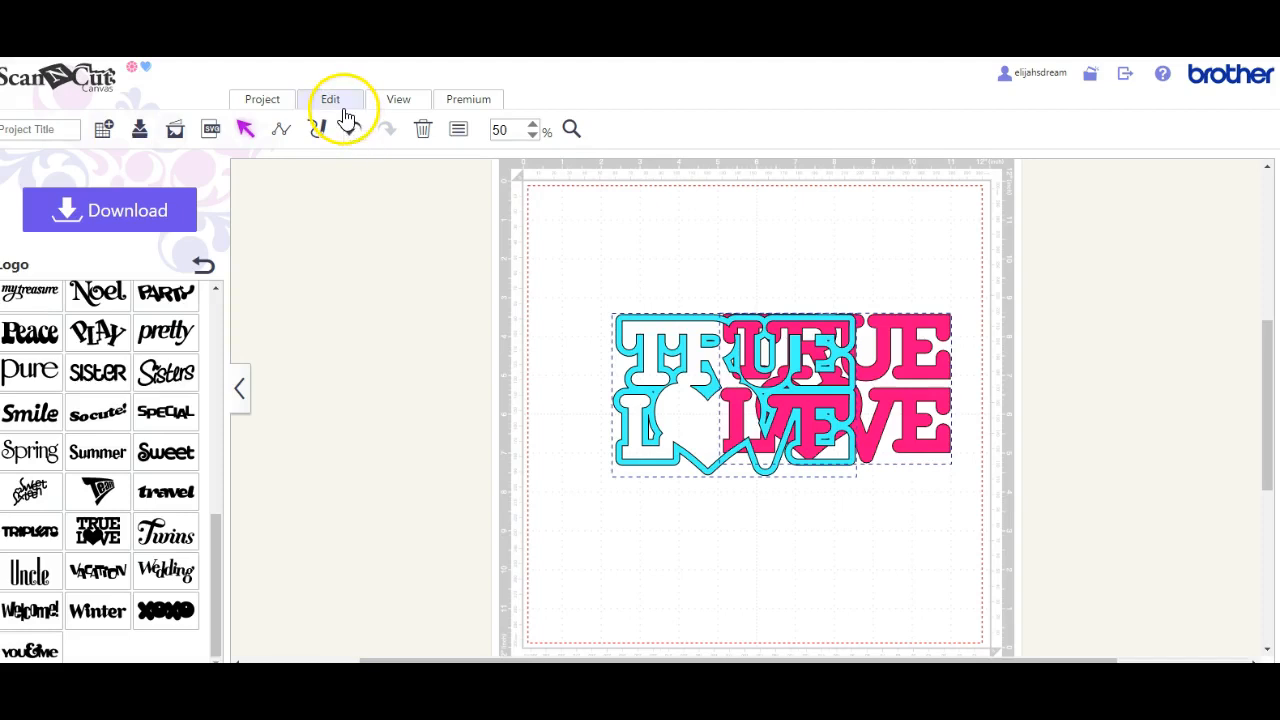
- Open the Edit tab's alignment options for the pink lettering and cyan outline
left_click(330, 99)
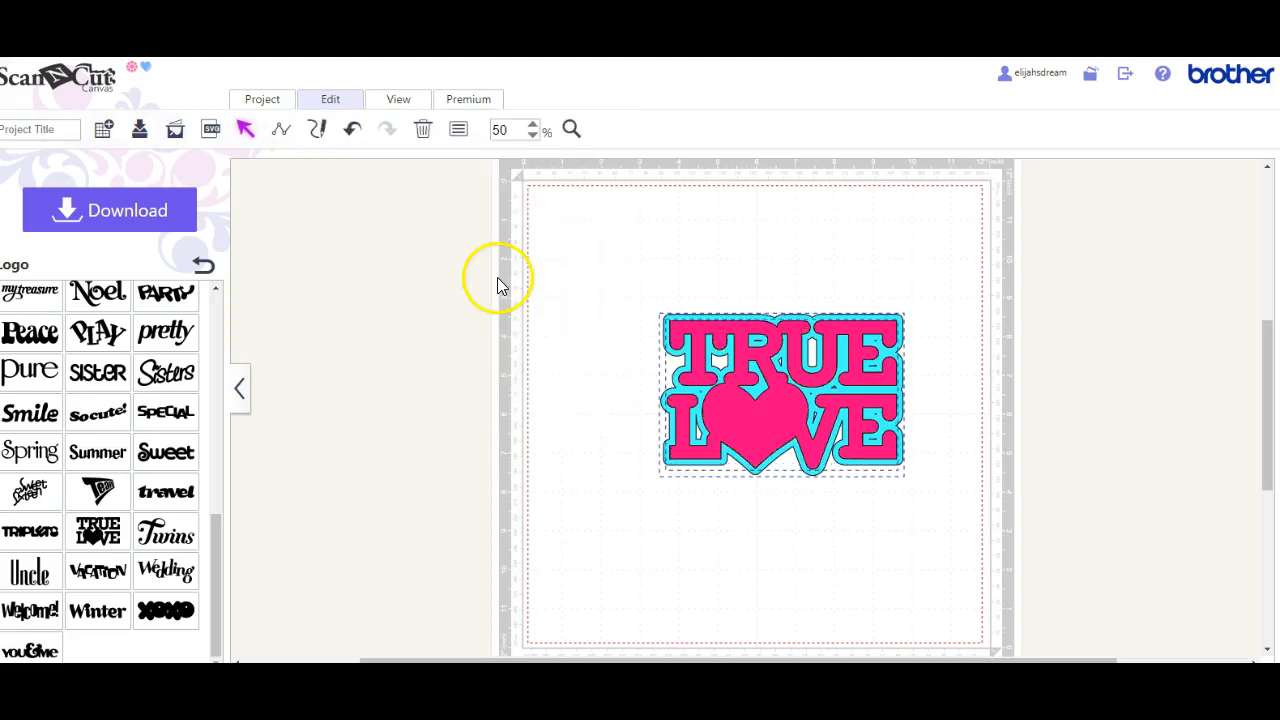
mouse_move(850, 520)
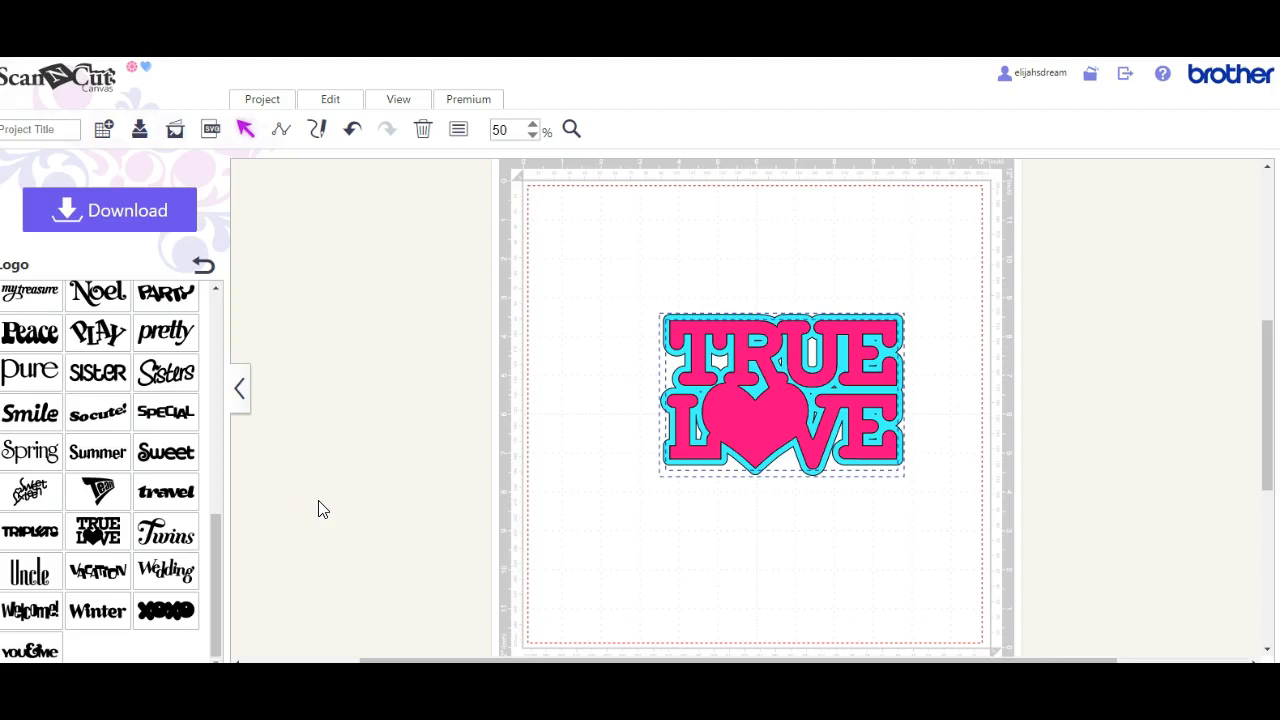
mouse_move(275, 530)
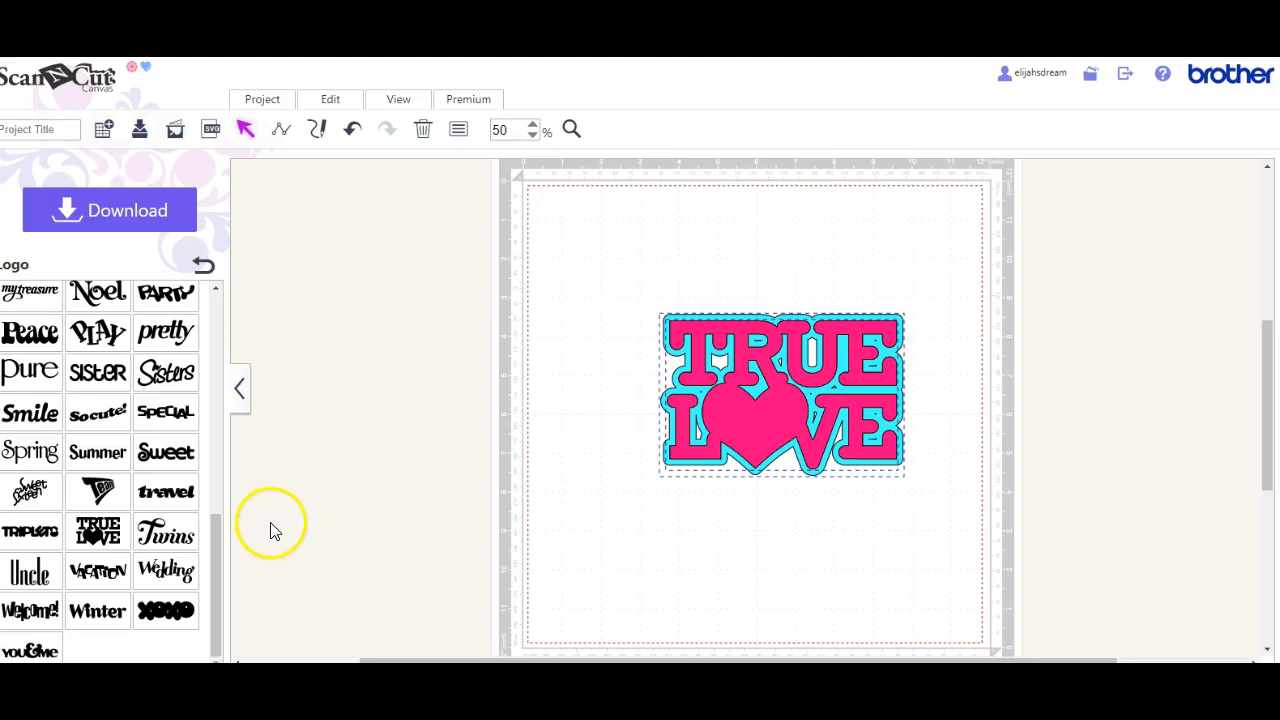